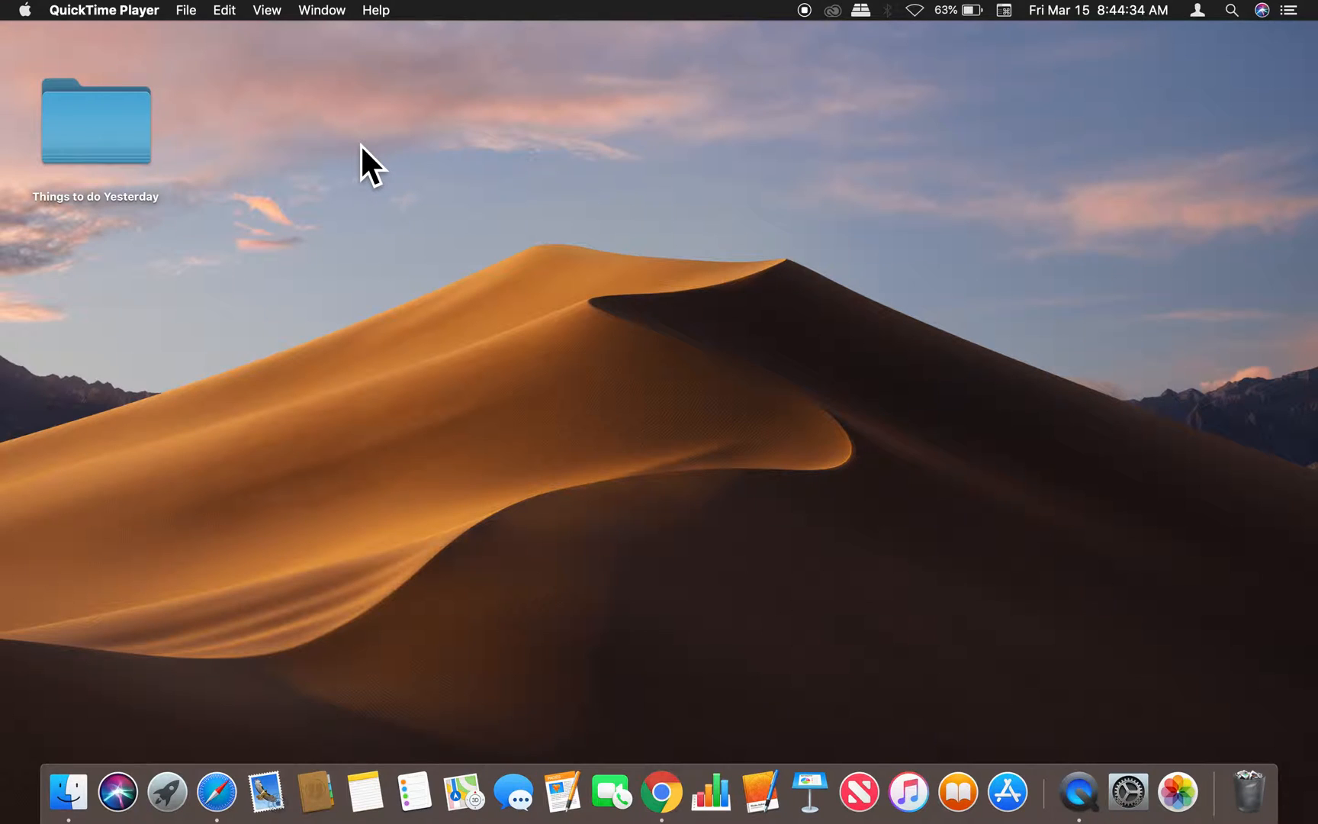
{"action": "mouse_move", "coordinate": [551, 269]}
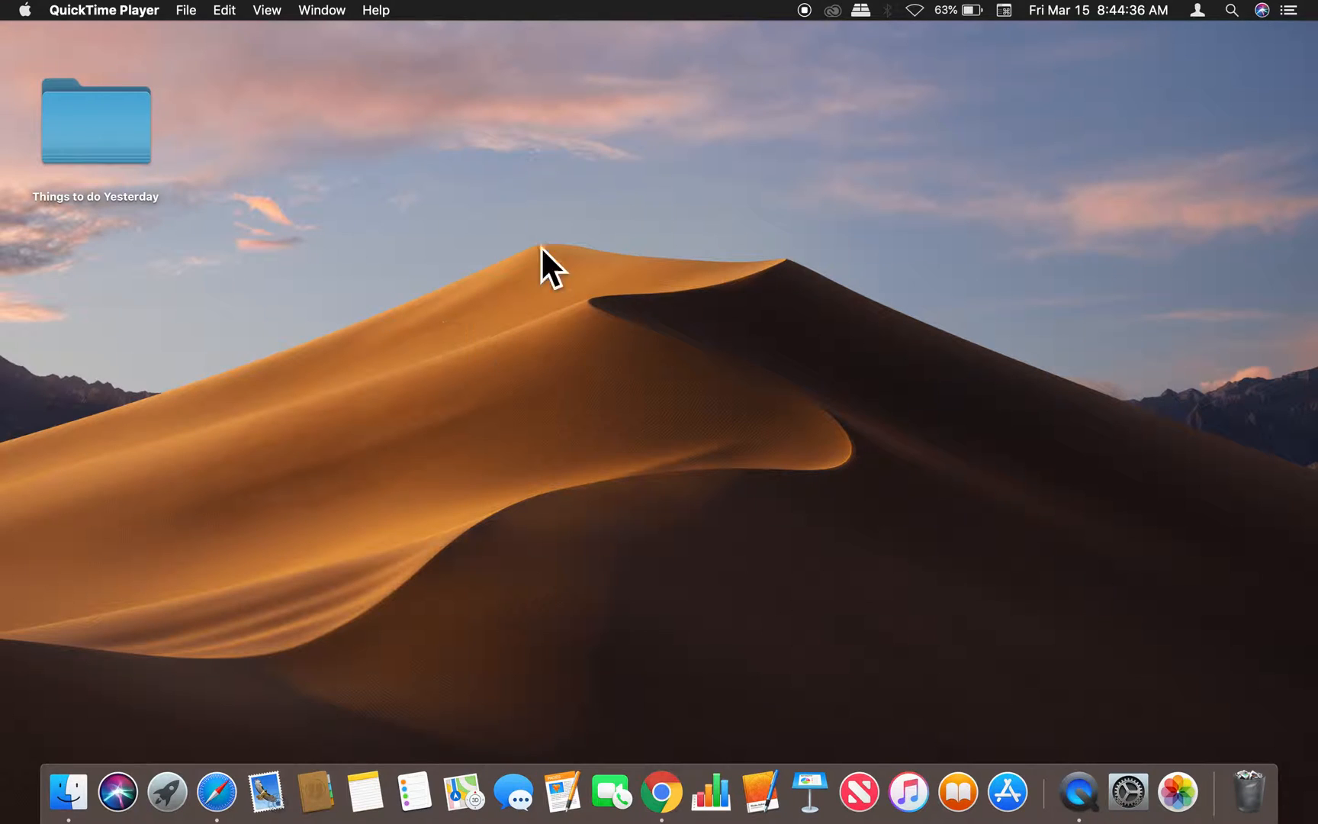
{"action": "mouse_move", "coordinate": [723, 193]}
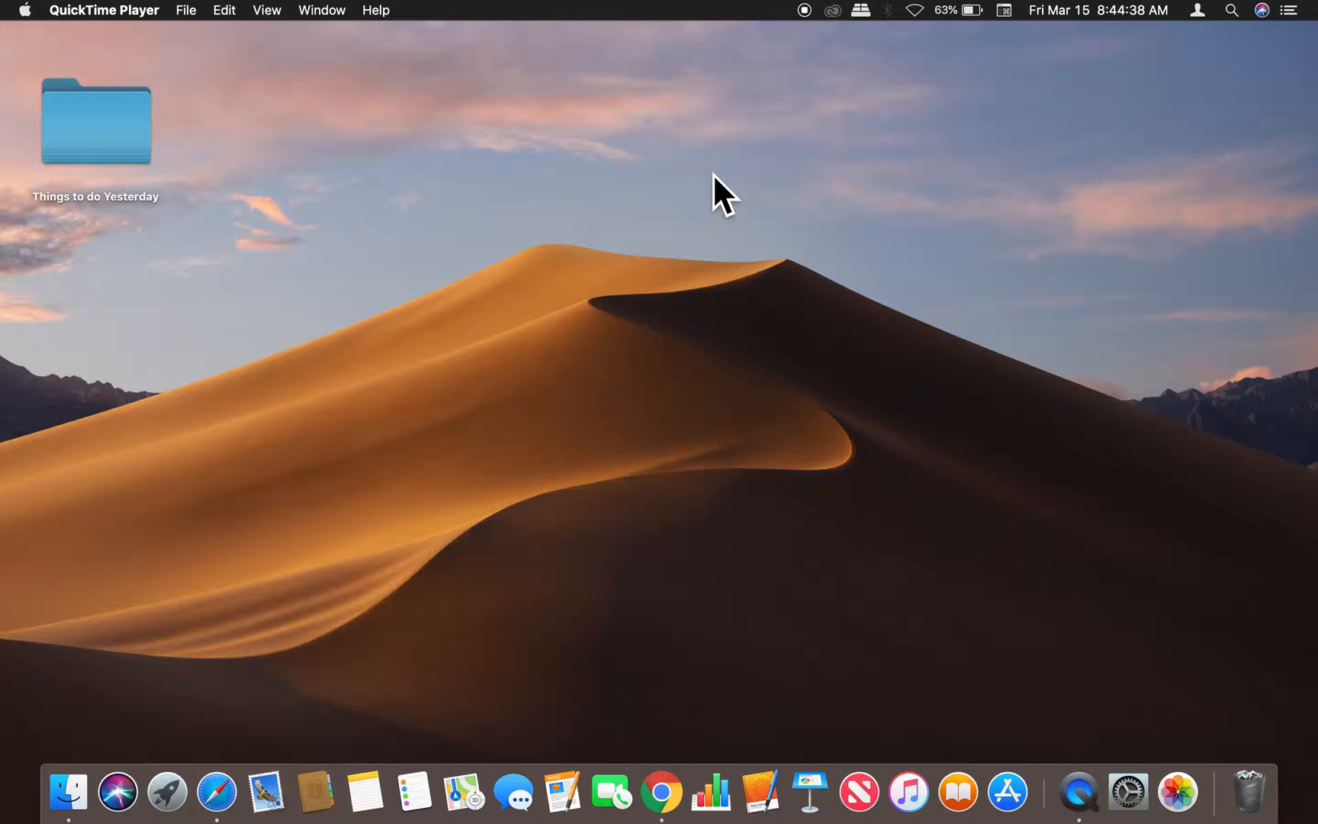
{"action": "mouse_move", "coordinate": [750, 187]}
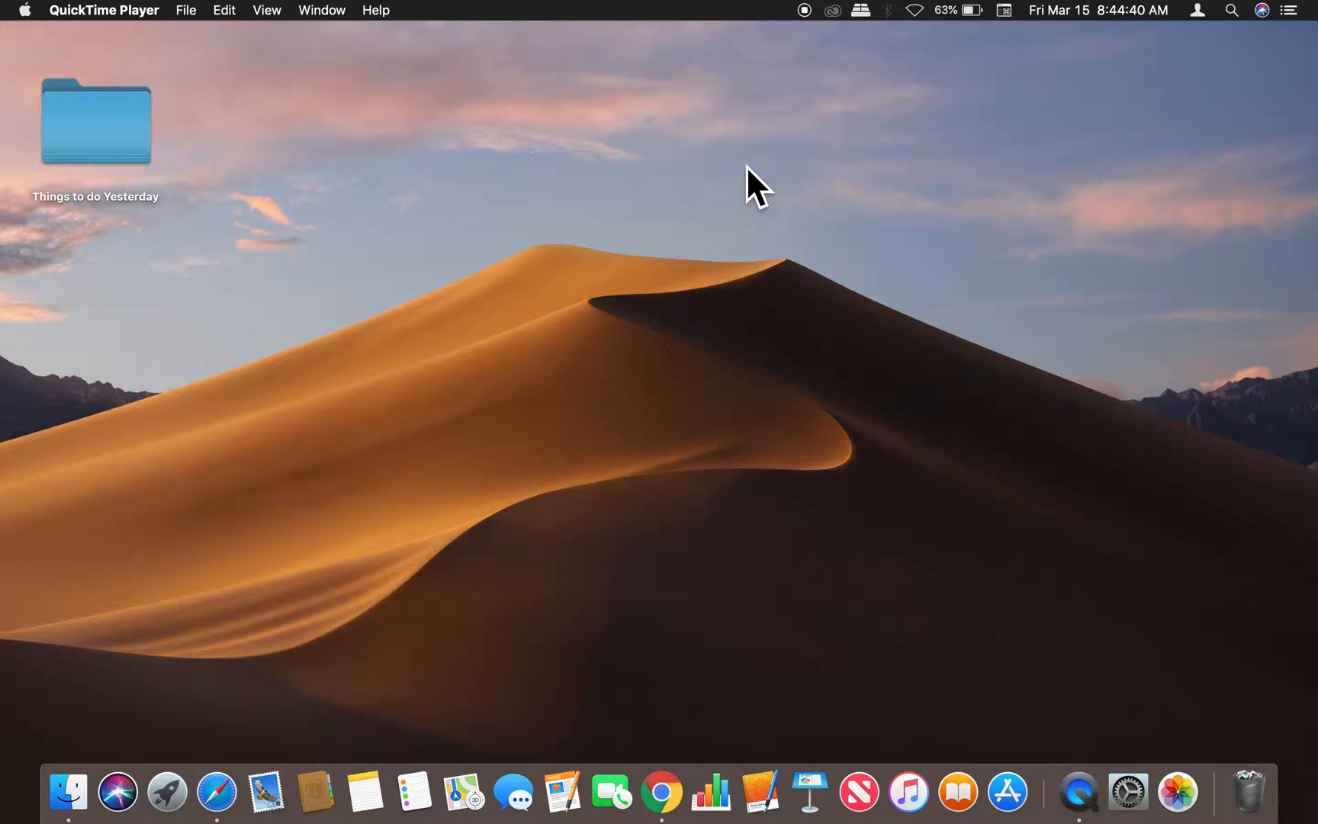
{"action": "mouse_move", "coordinate": [635, 273]}
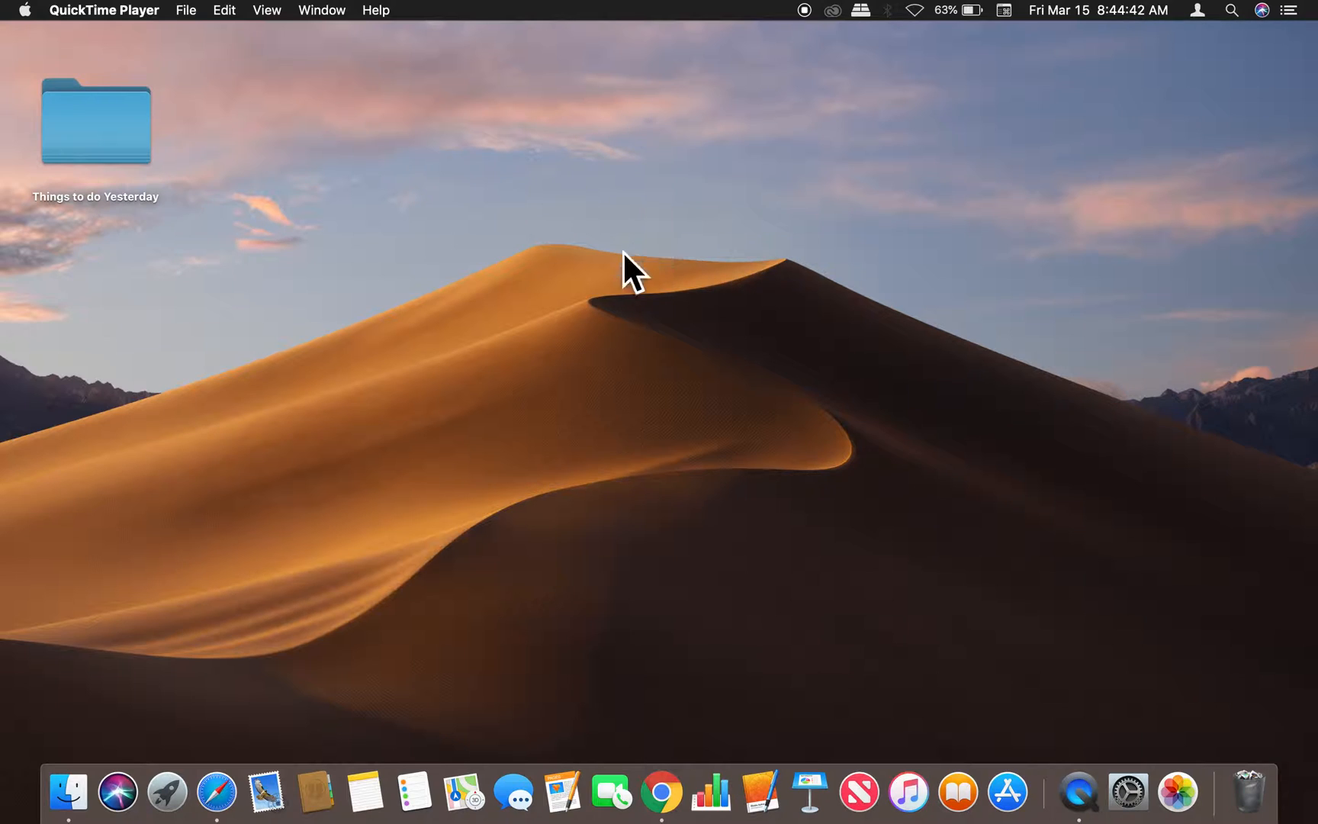
{"action": "mouse_move", "coordinate": [273, 769]}
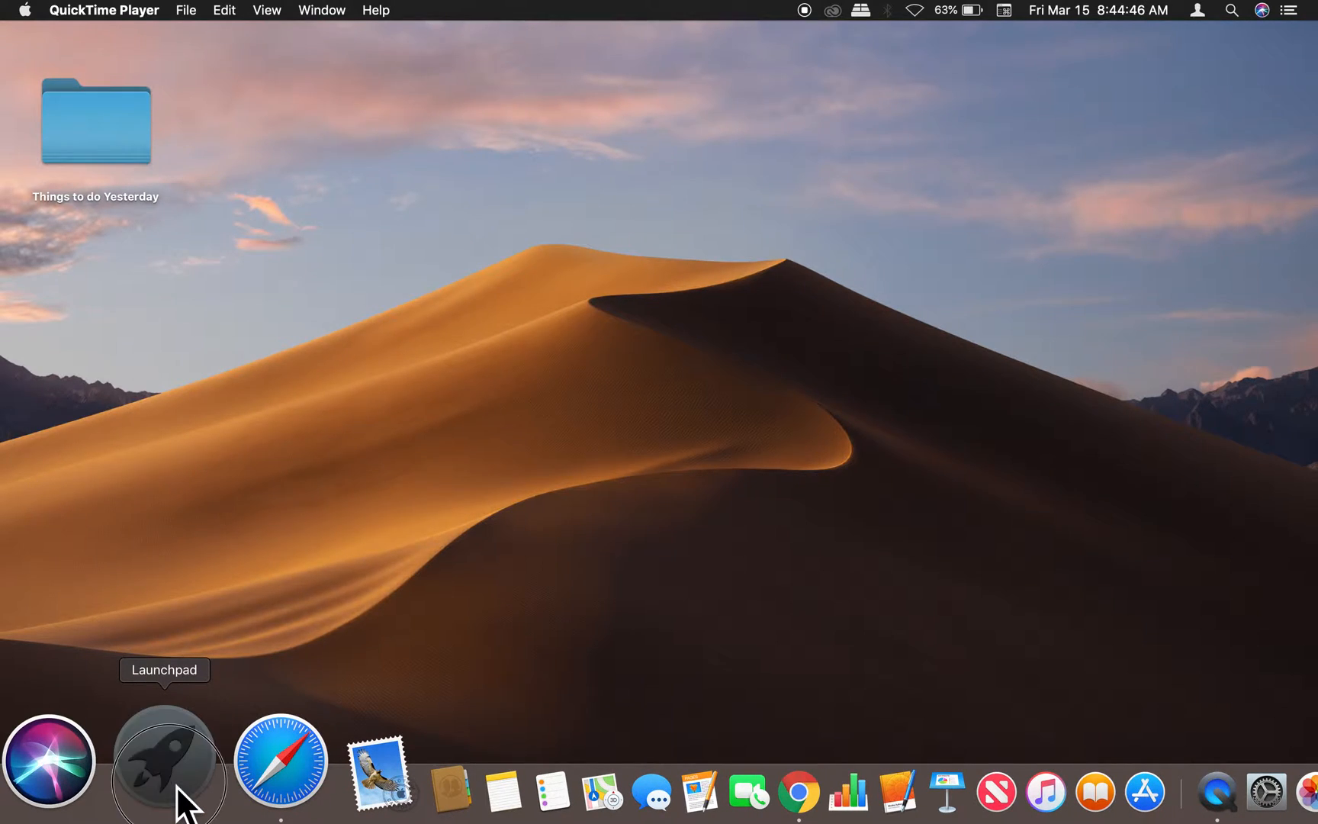
- Launch System Preferences from Launchpad to show the grid of preference panes
{"action": "left_click", "coordinate": [167, 760]}
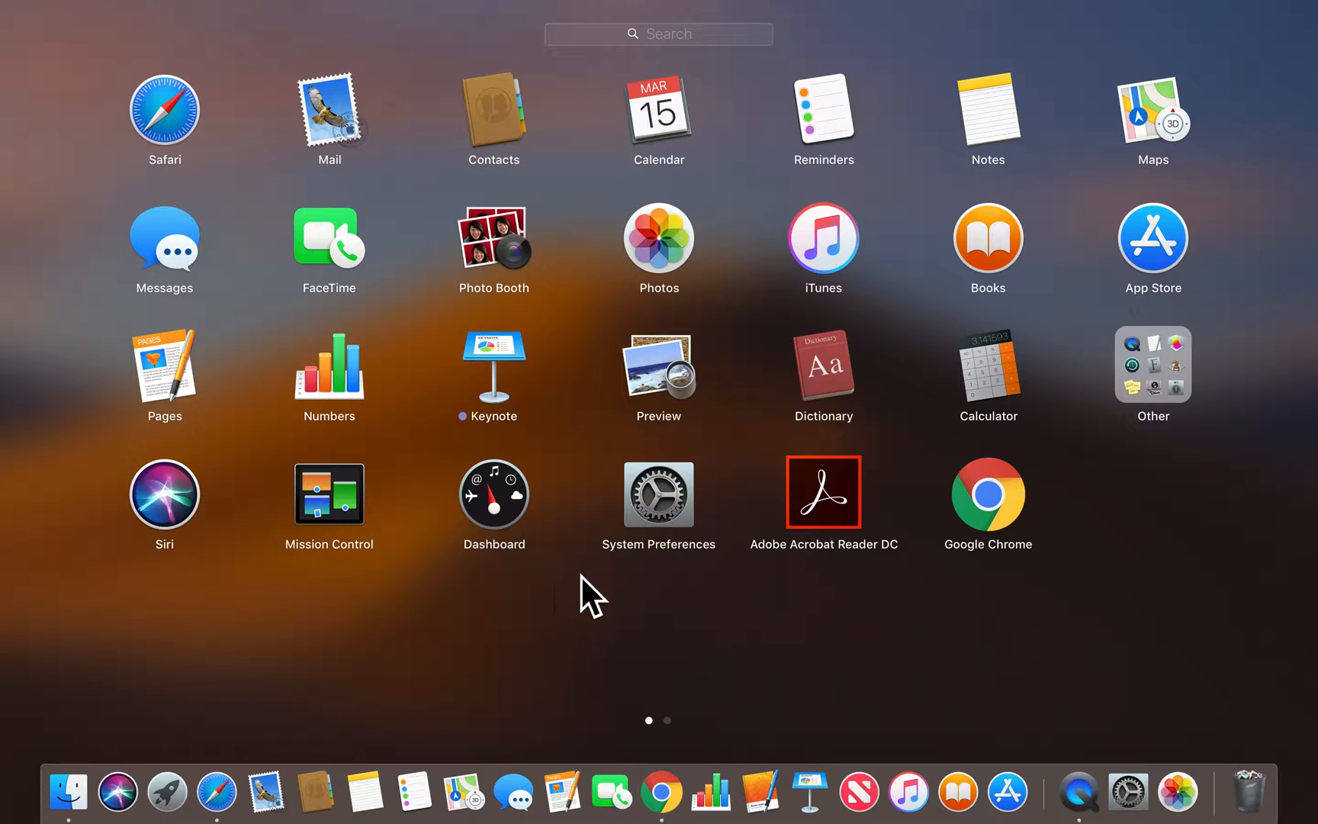
{"action": "mouse_move", "coordinate": [664, 562]}
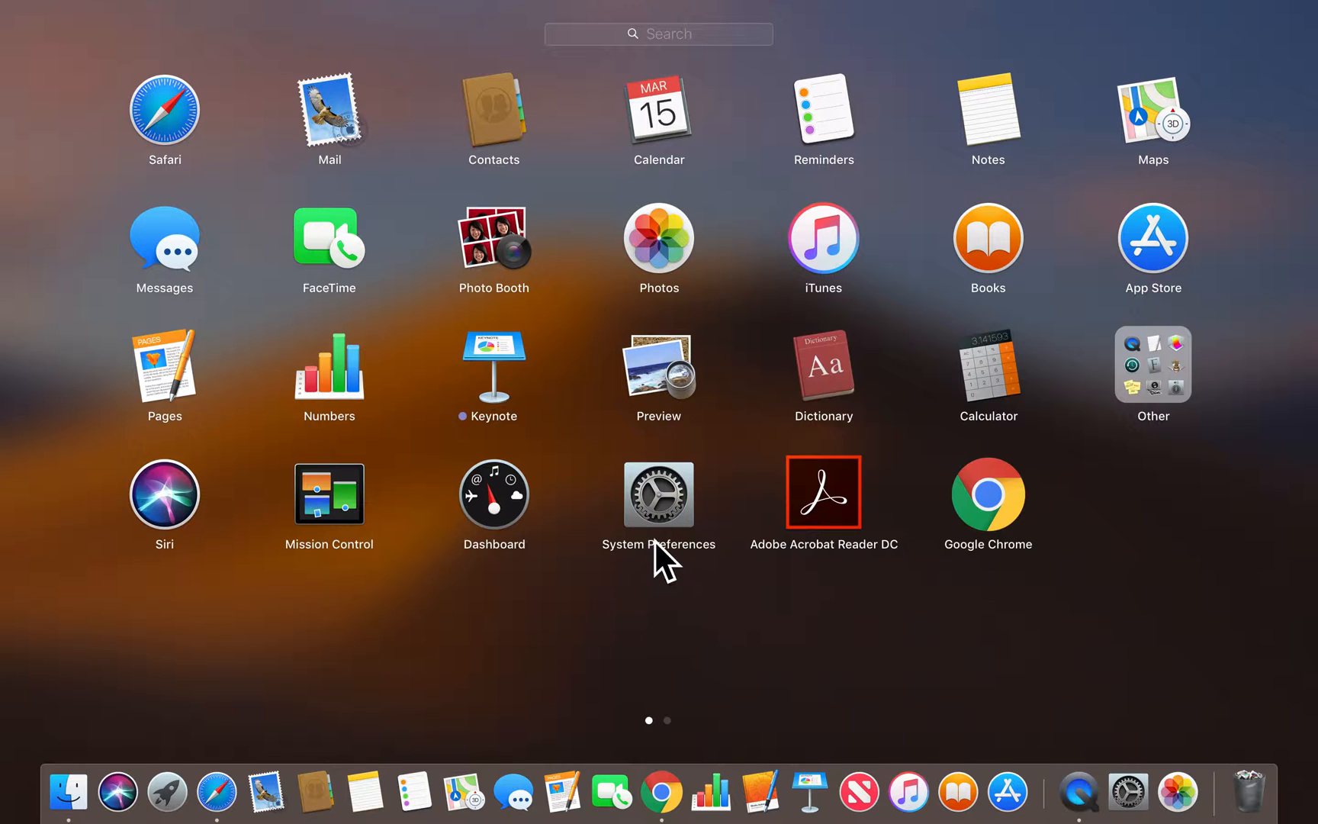
{"action": "left_click", "coordinate": [659, 494]}
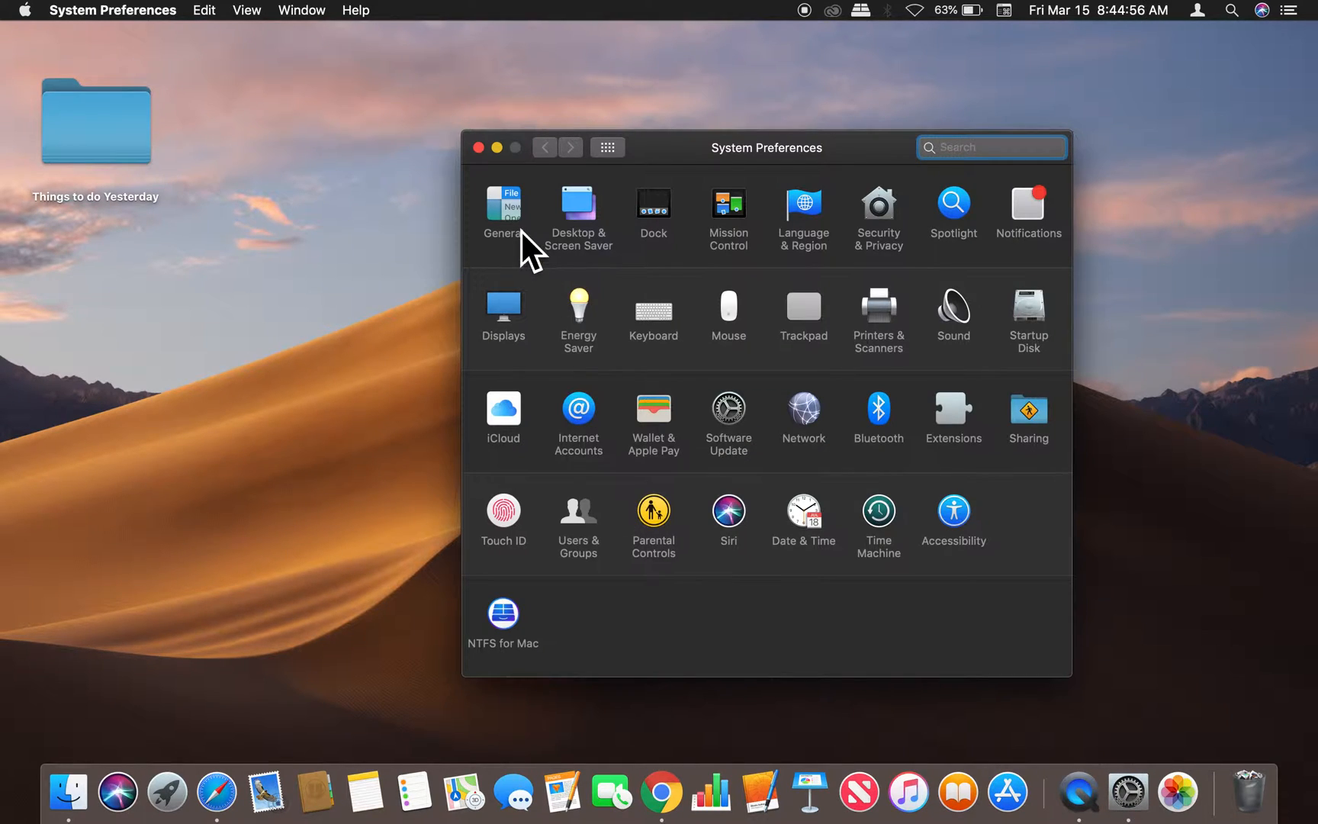
- Open the General pane with appearance and accent colour settings
{"action": "left_click", "coordinate": [502, 203]}
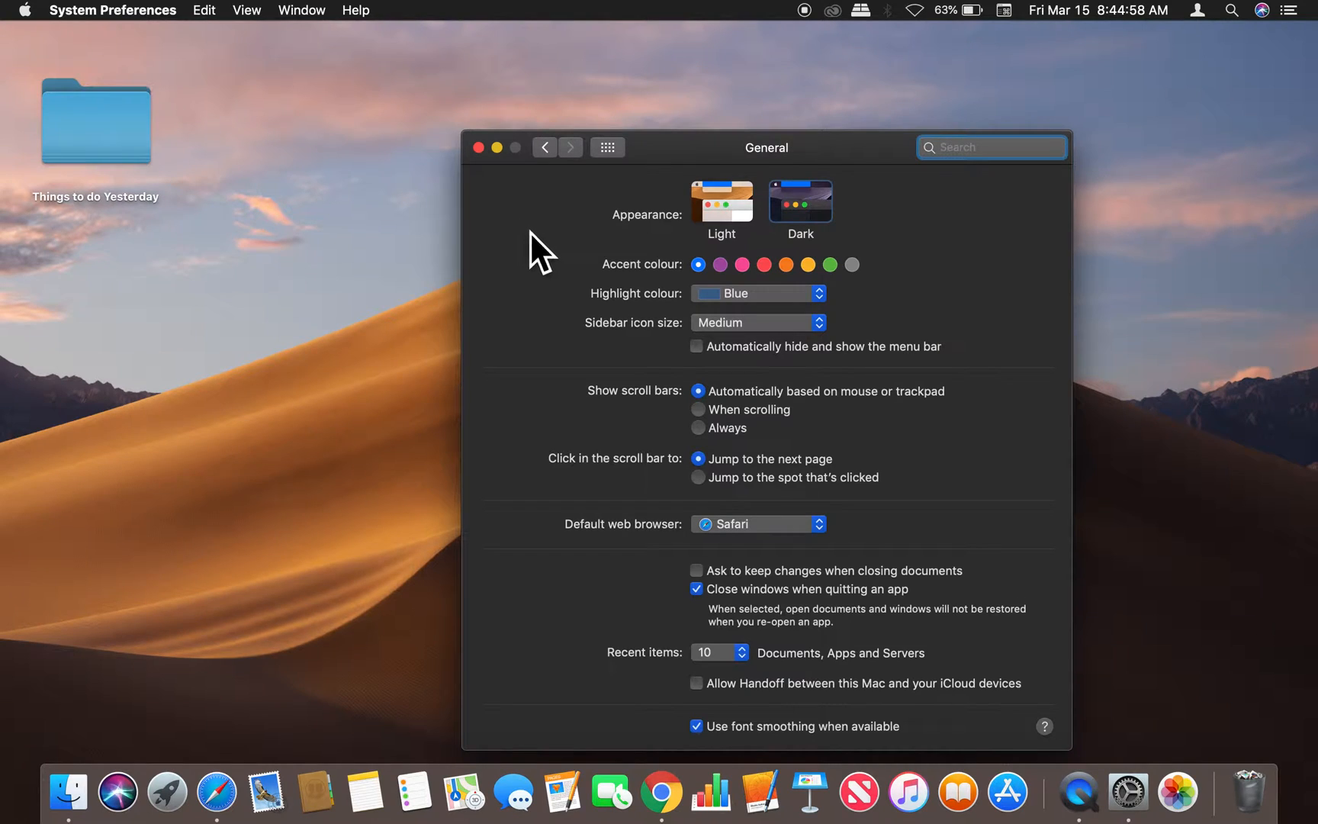
{"action": "mouse_move", "coordinate": [641, 323]}
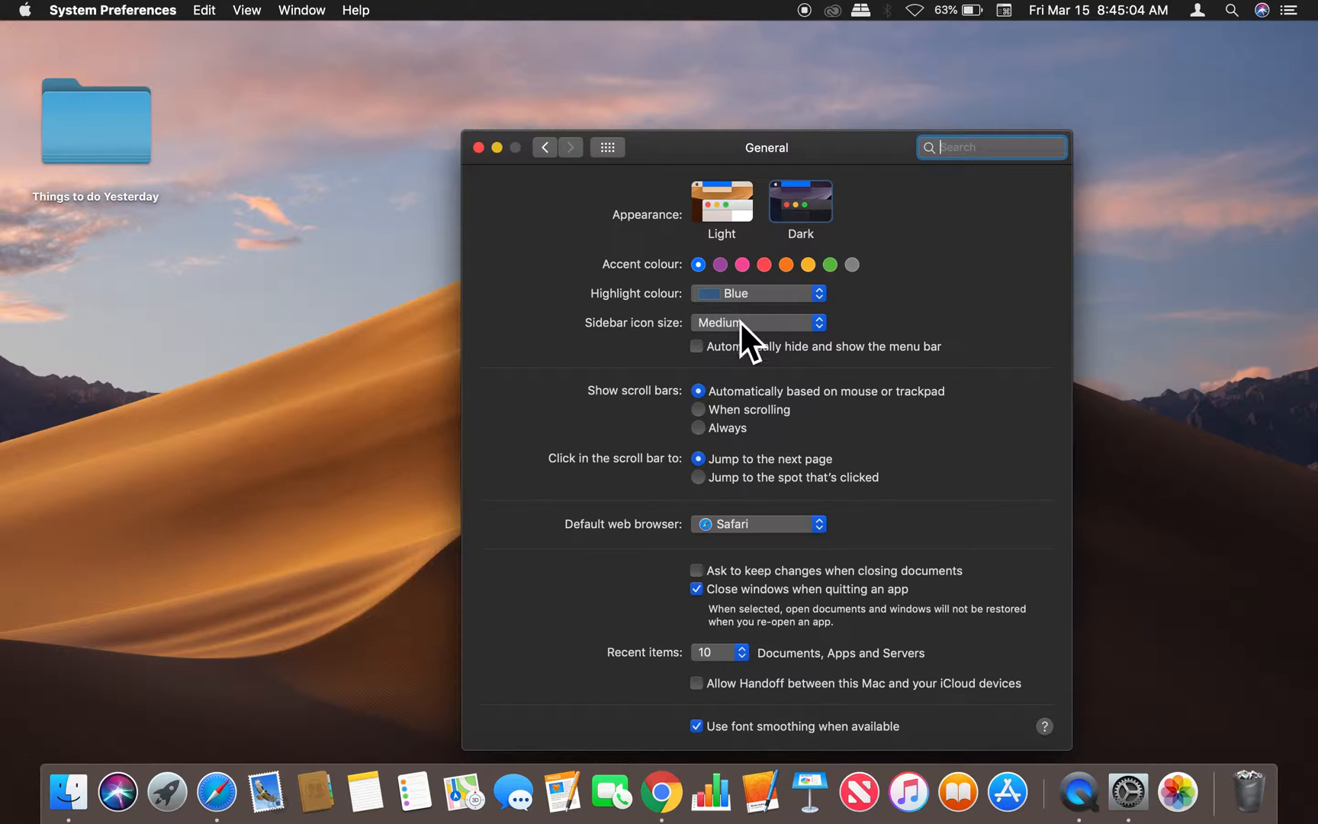
{"action": "mouse_move", "coordinate": [841, 395]}
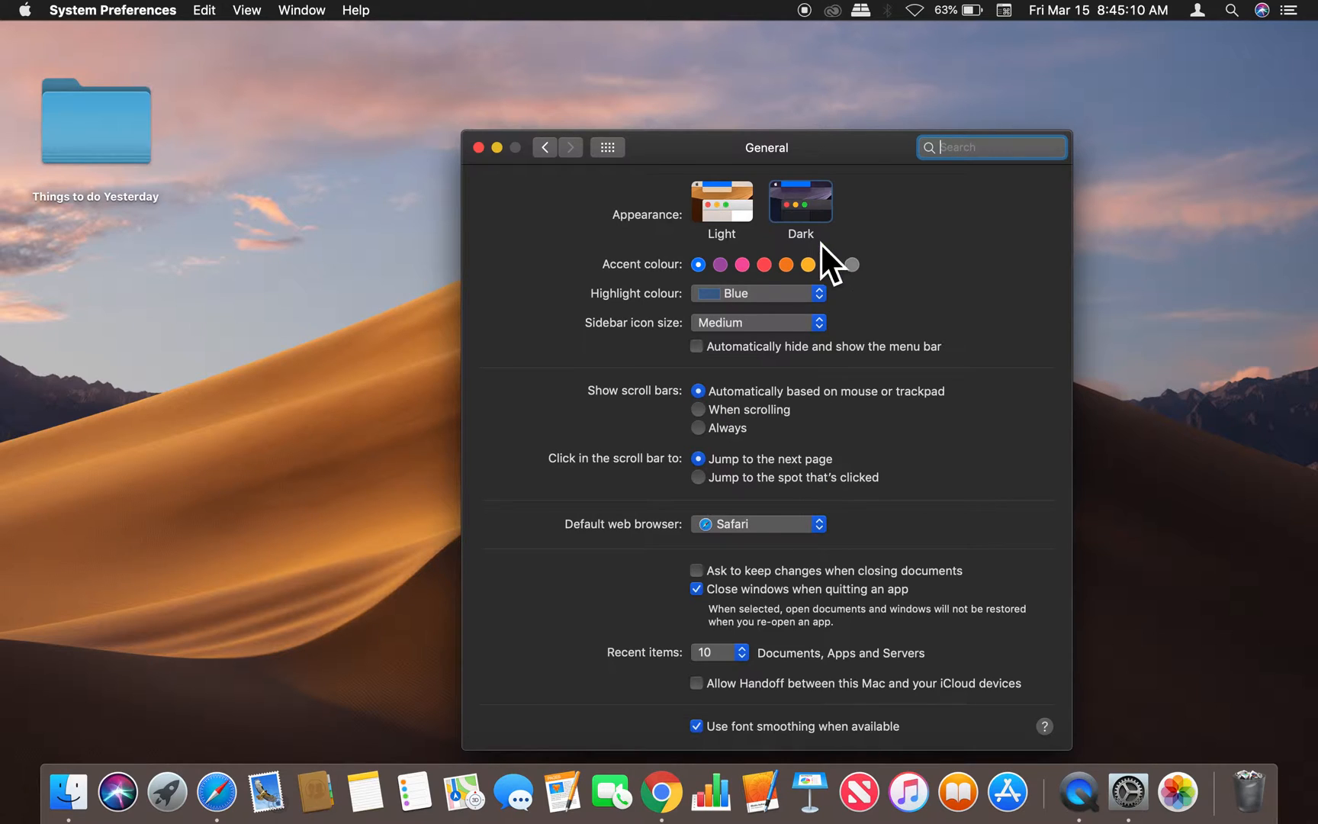
{"action": "left_click", "coordinate": [742, 264]}
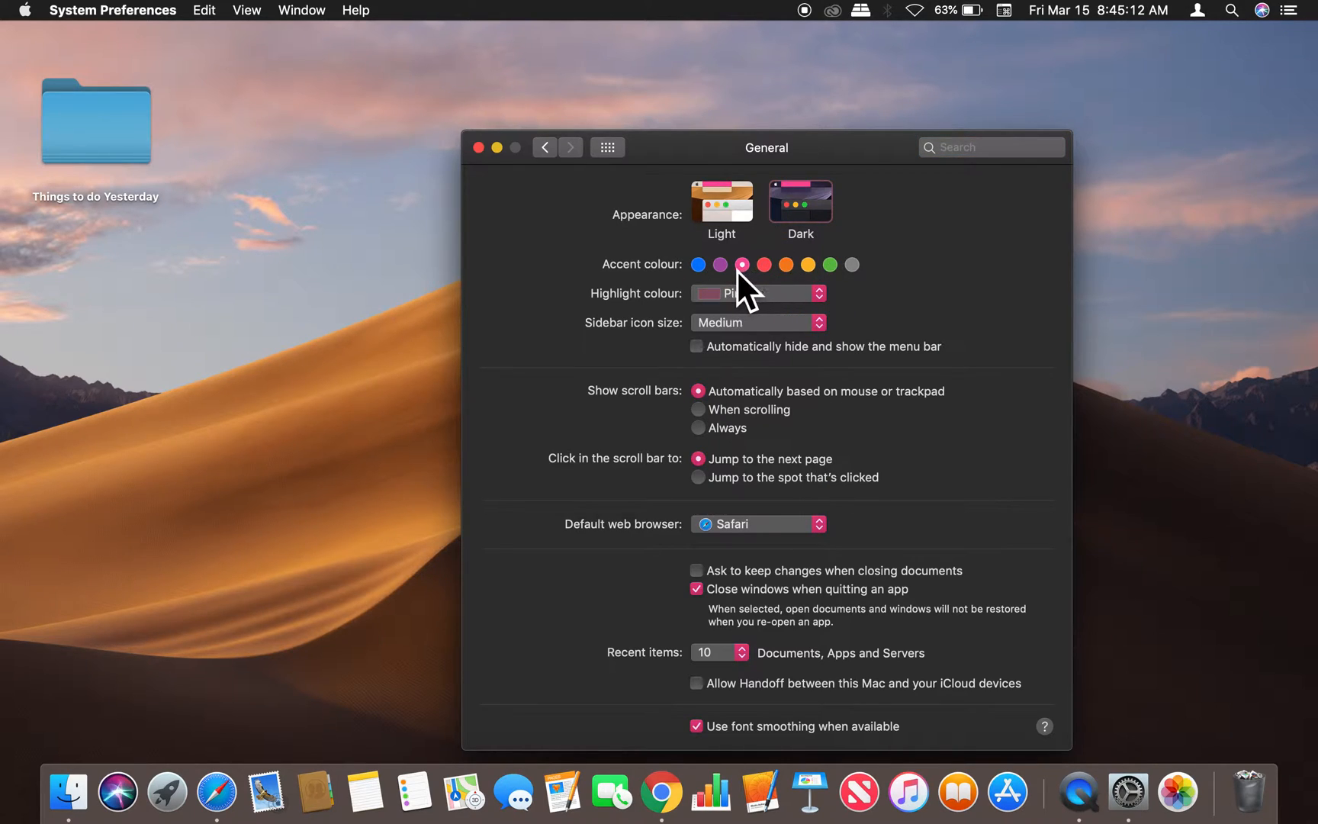
{"action": "left_click", "coordinate": [698, 264]}
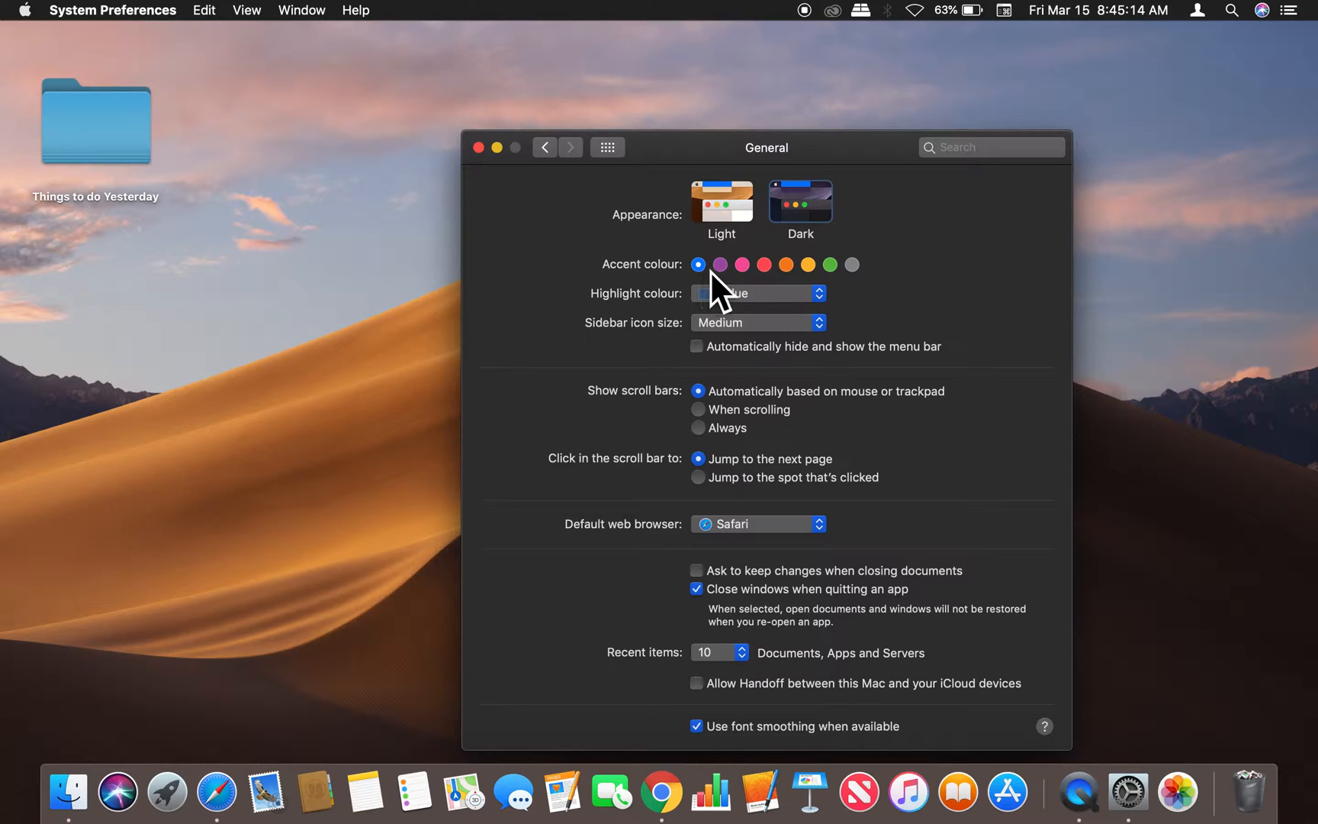
{"action": "left_click", "coordinate": [720, 264]}
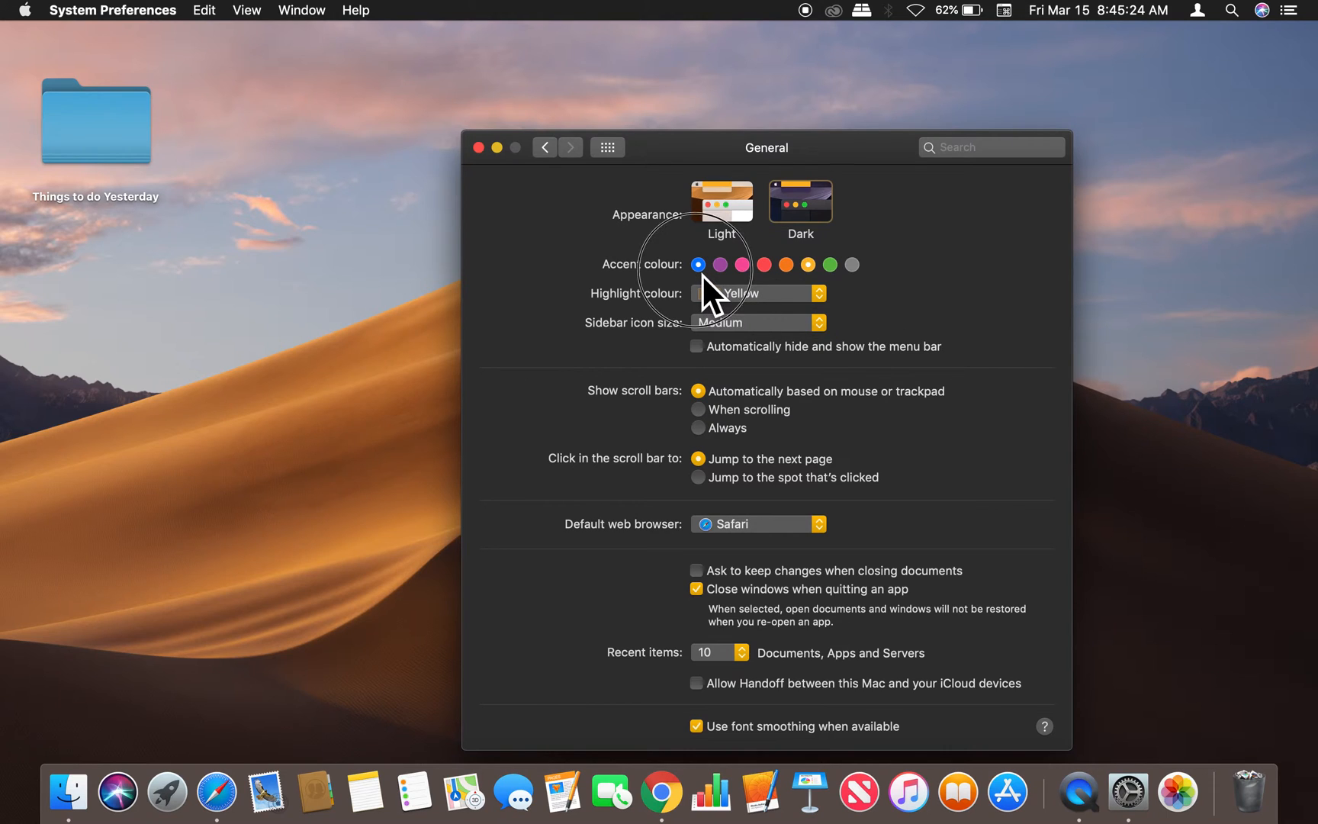
{"action": "left_click", "coordinate": [698, 264]}
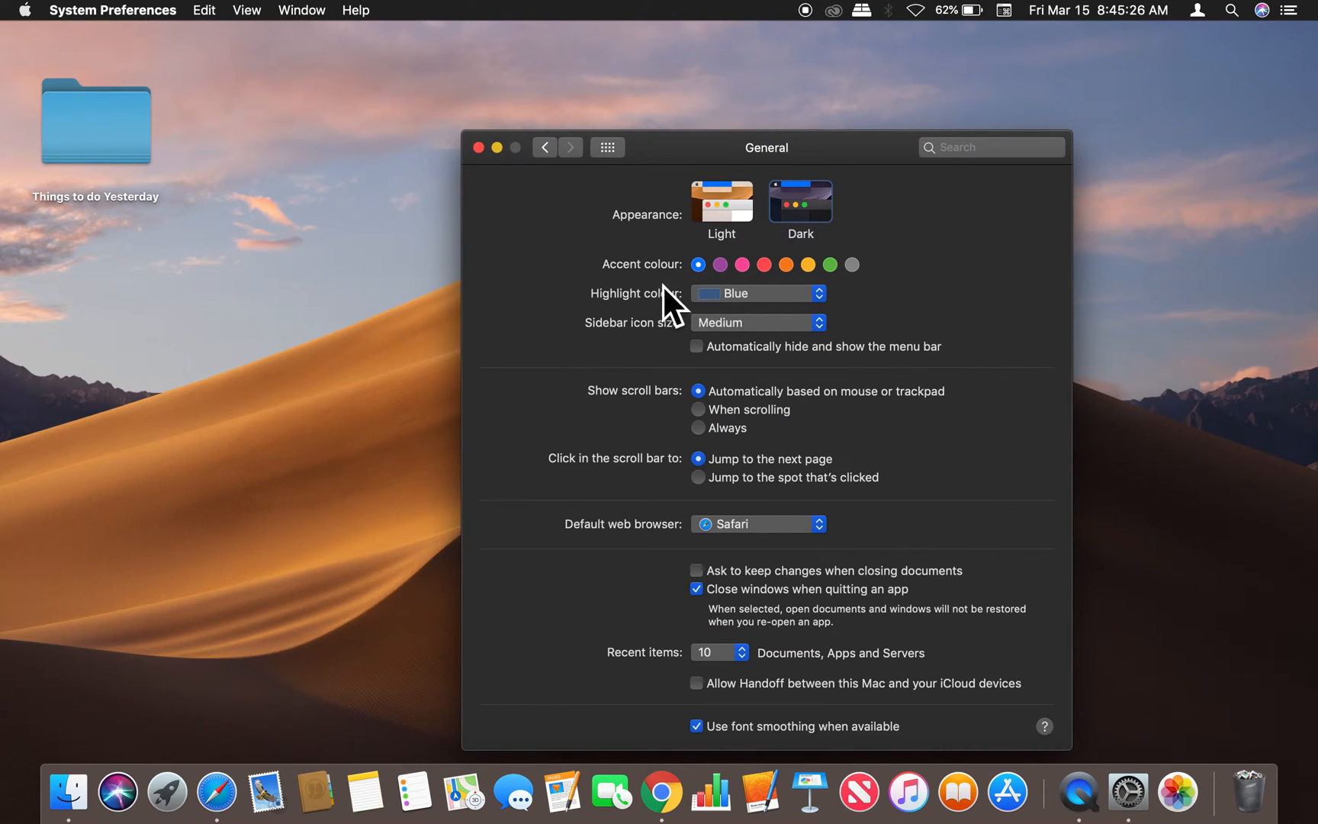